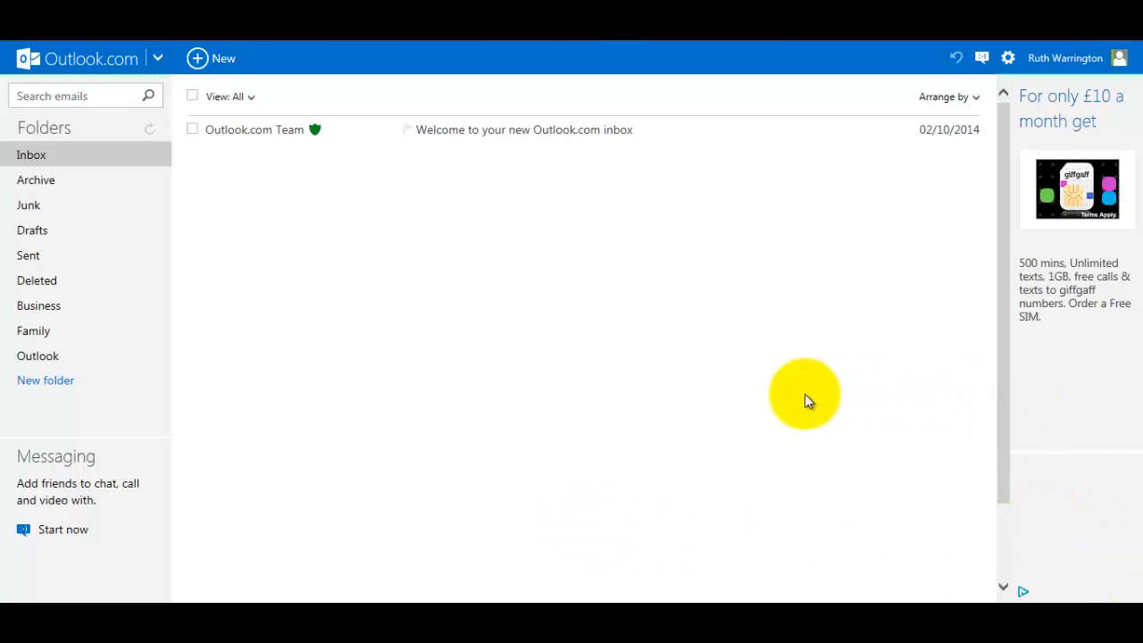
mouse_move(799, 398)
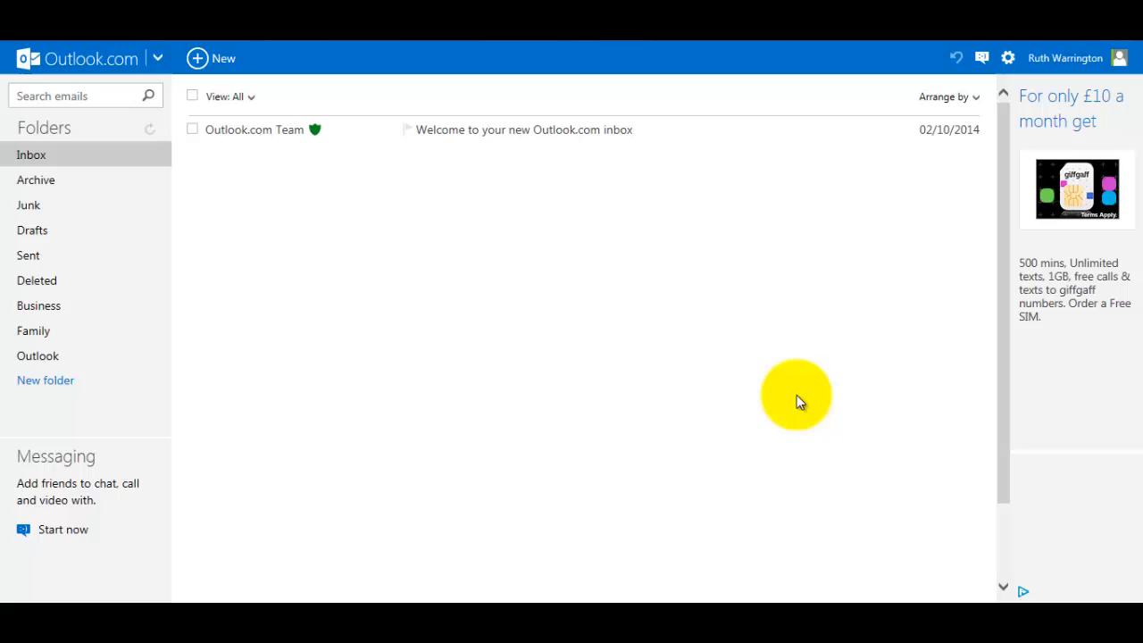
mouse_move(491, 299)
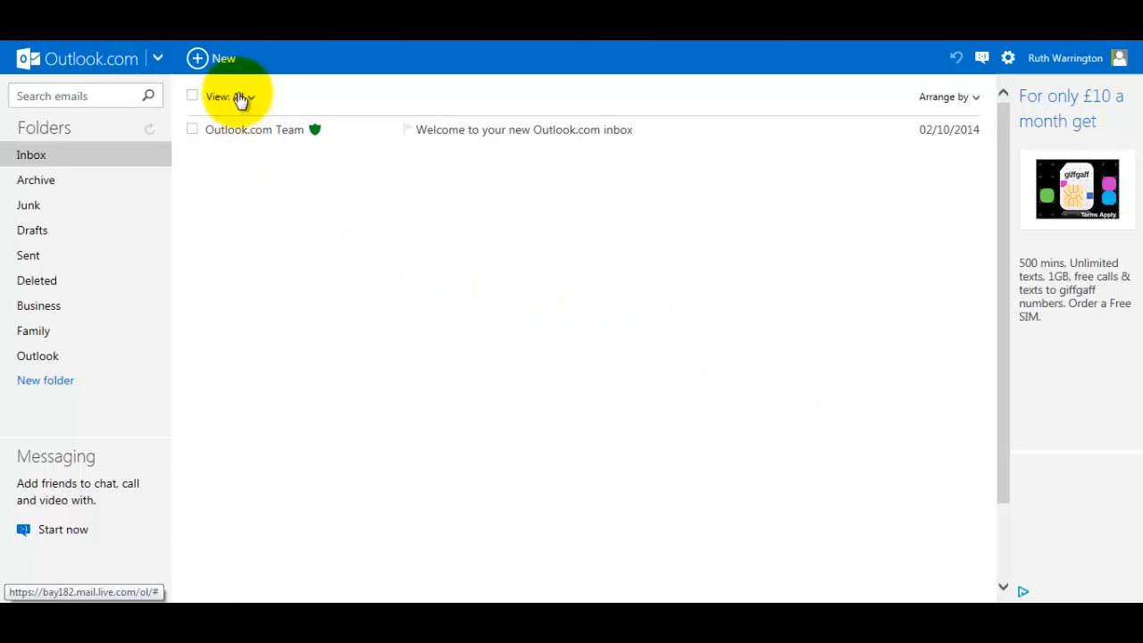
Step: Start a new email addressed to Ruth and Ruth2 from the contact suggestions
click(211, 58)
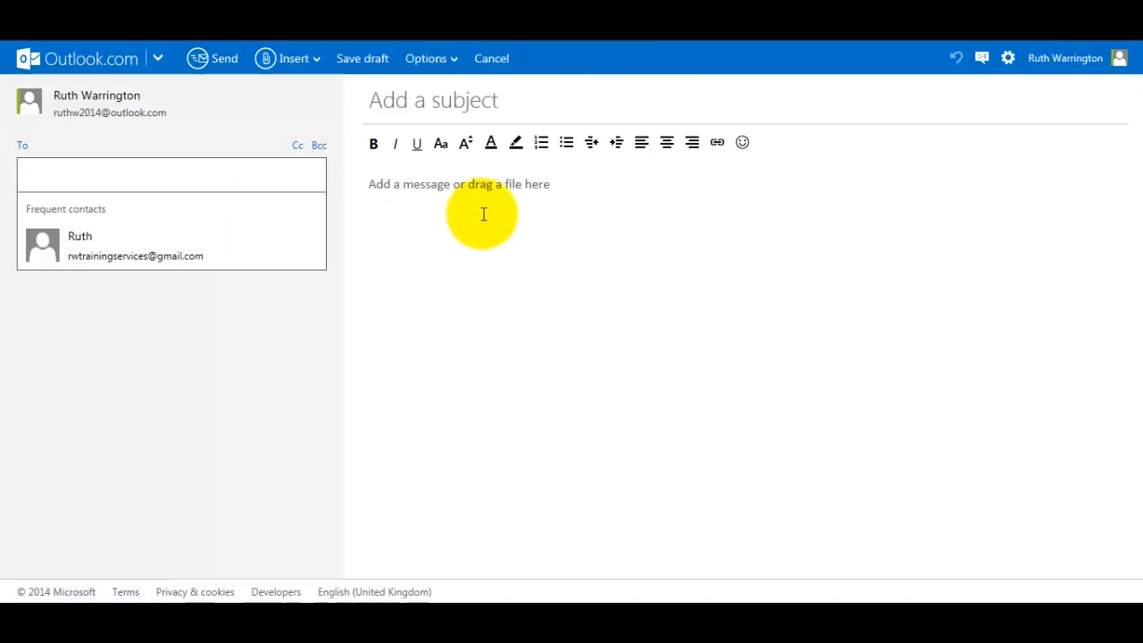
mouse_move(70, 173)
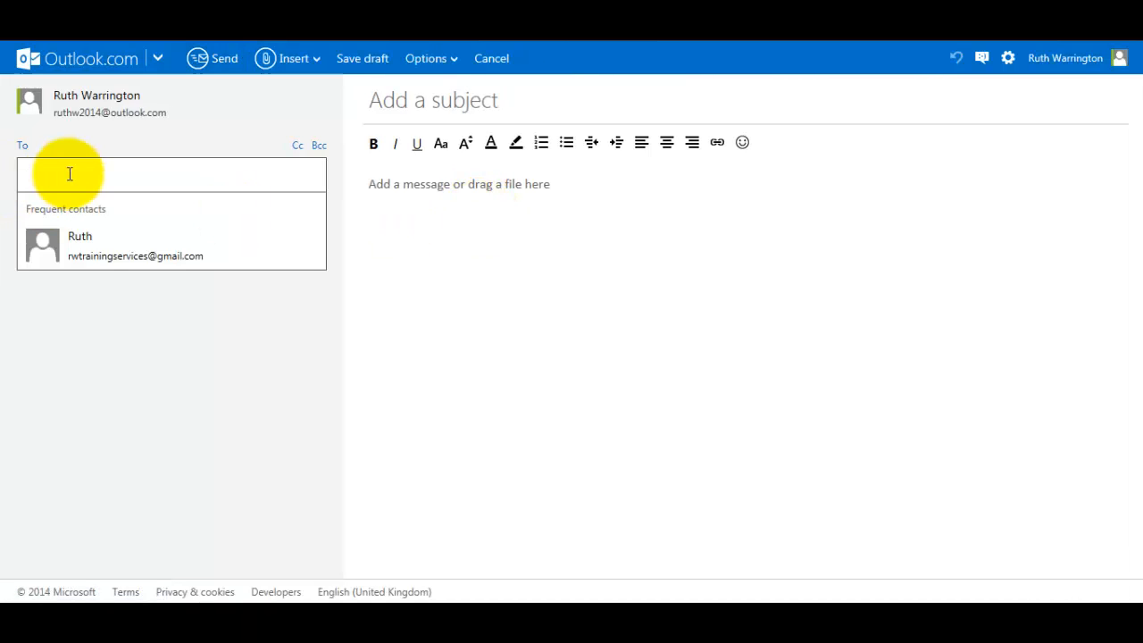
text(rw)
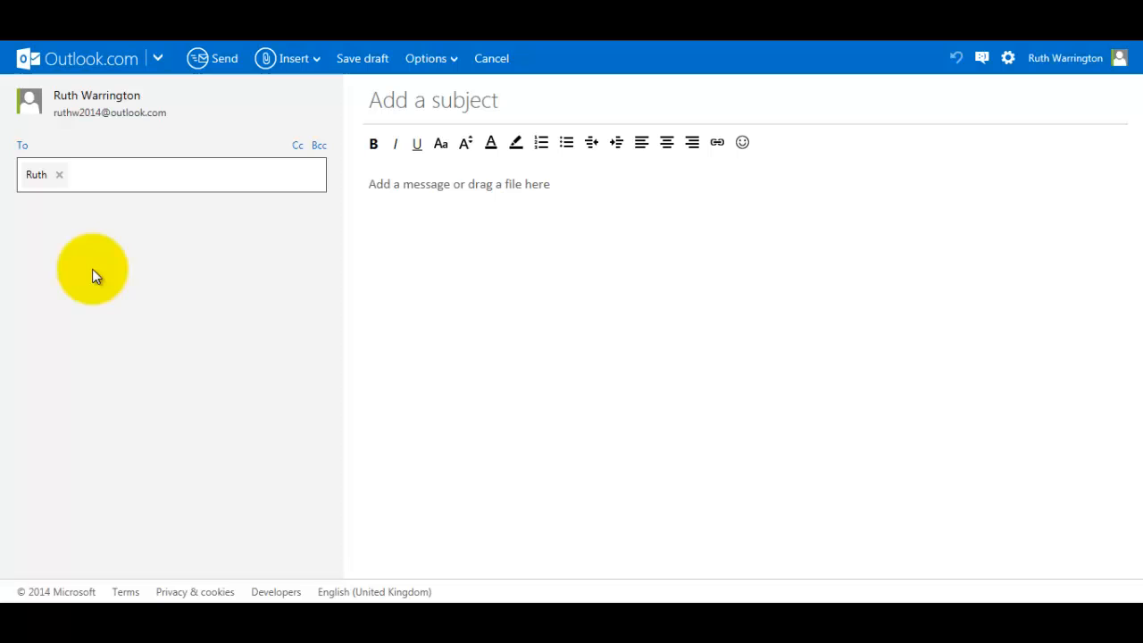
text(ruth)
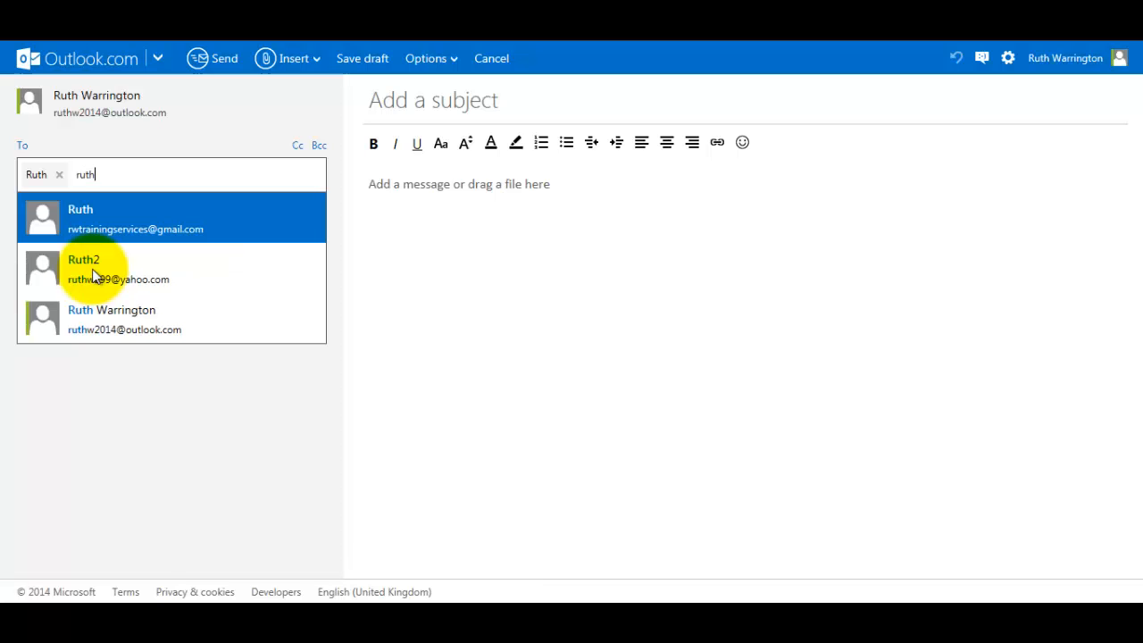
click(83, 269)
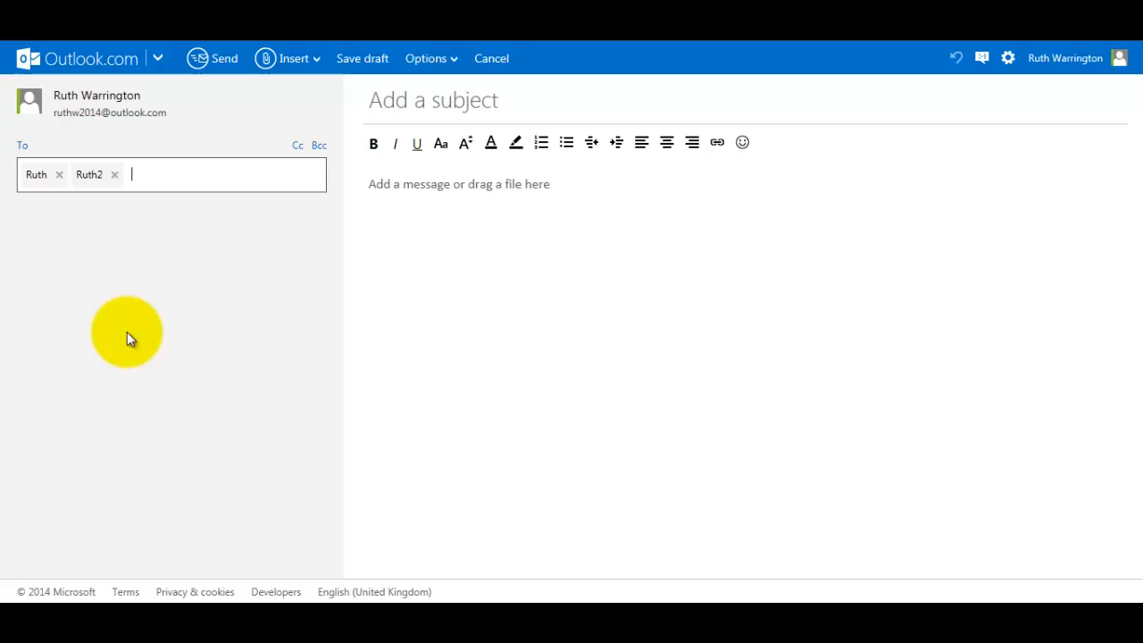
text(ru)
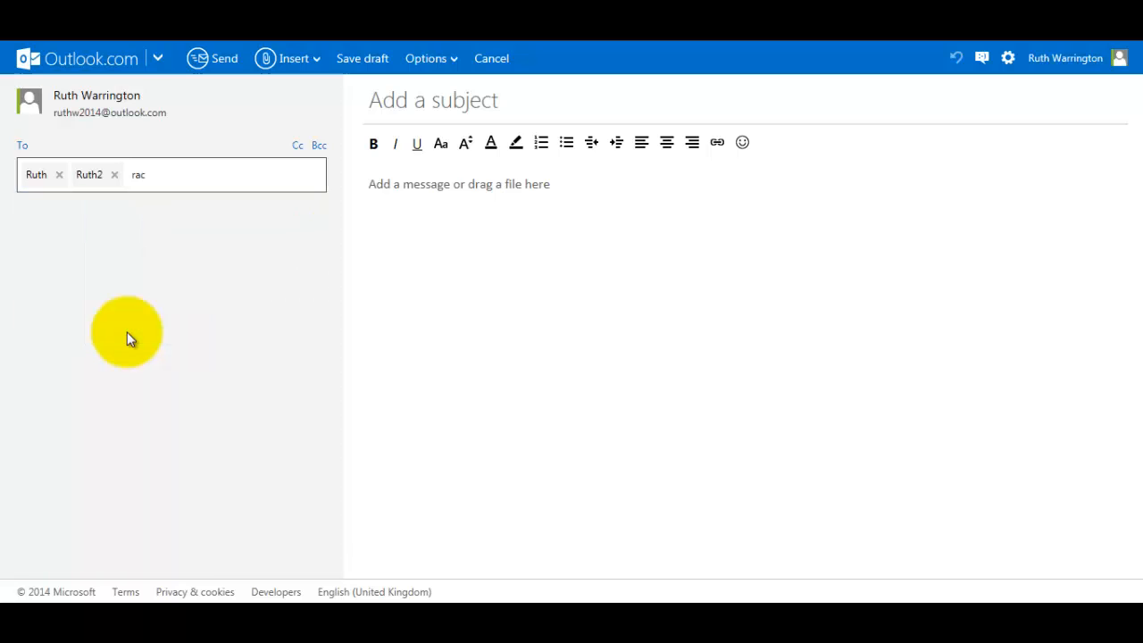
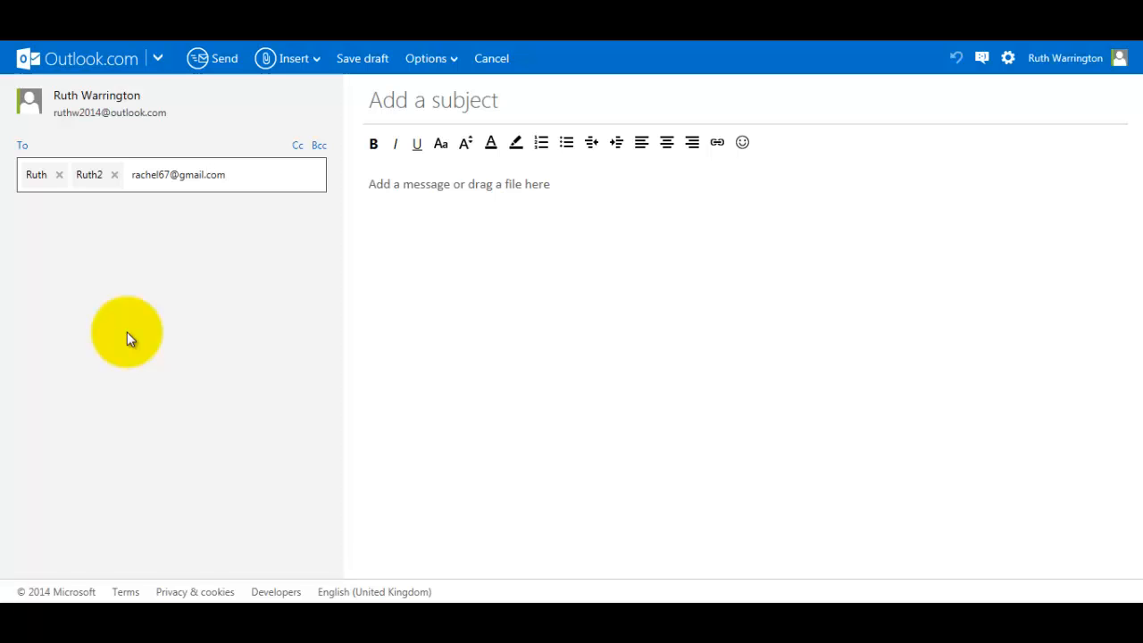
Step: Type a third gmail address after the two contacts in the To field
mouse_move(299, 319)
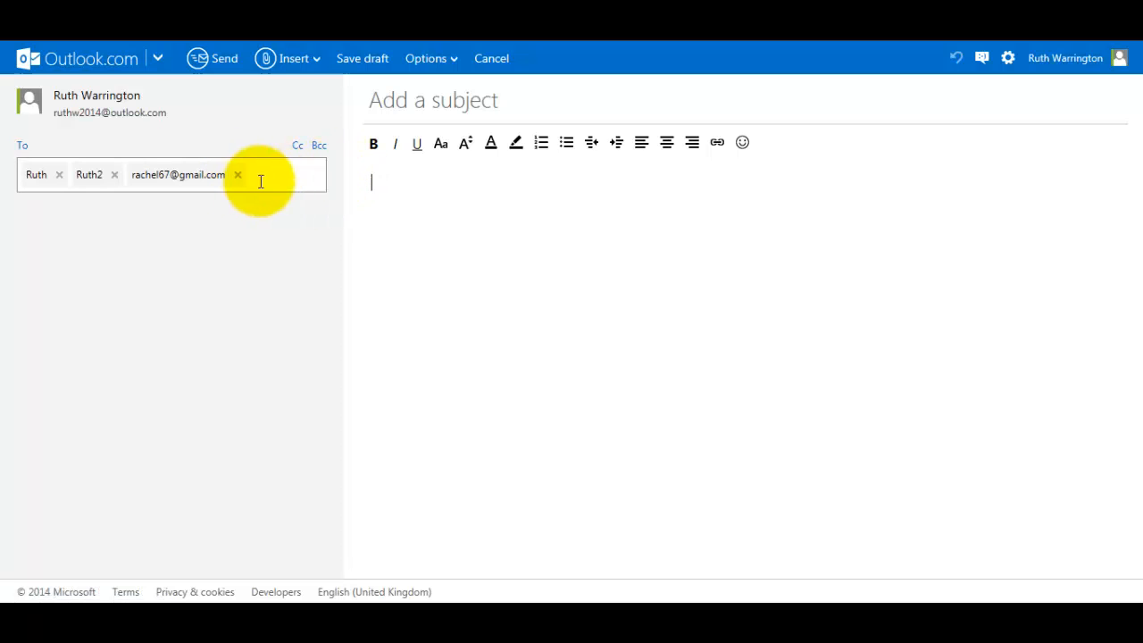
mouse_move(300, 147)
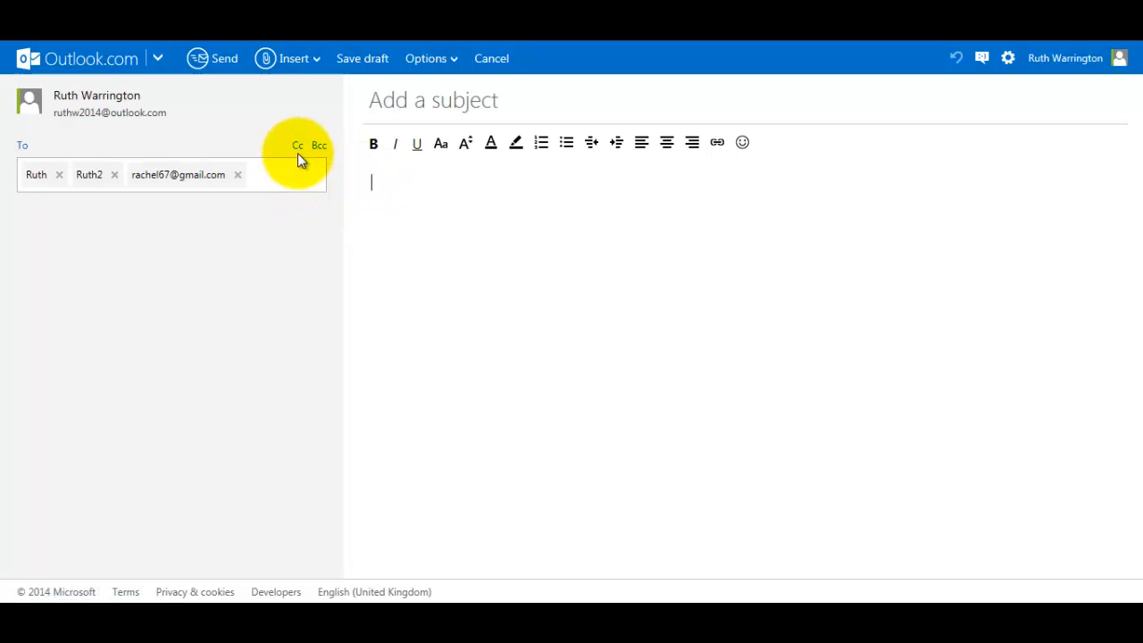
click(297, 144)
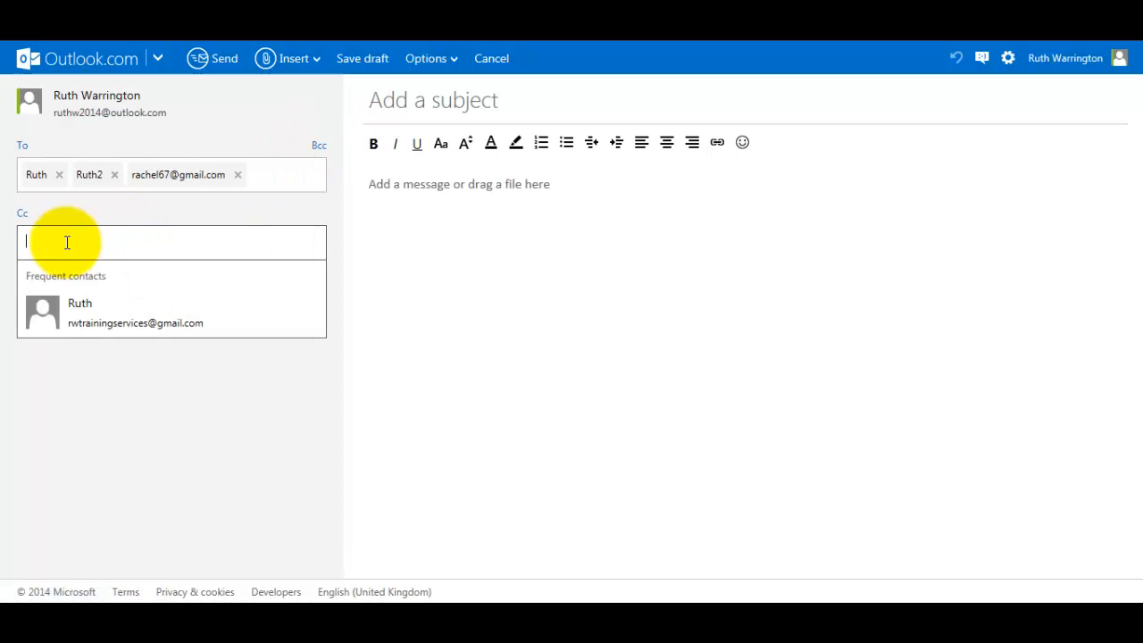
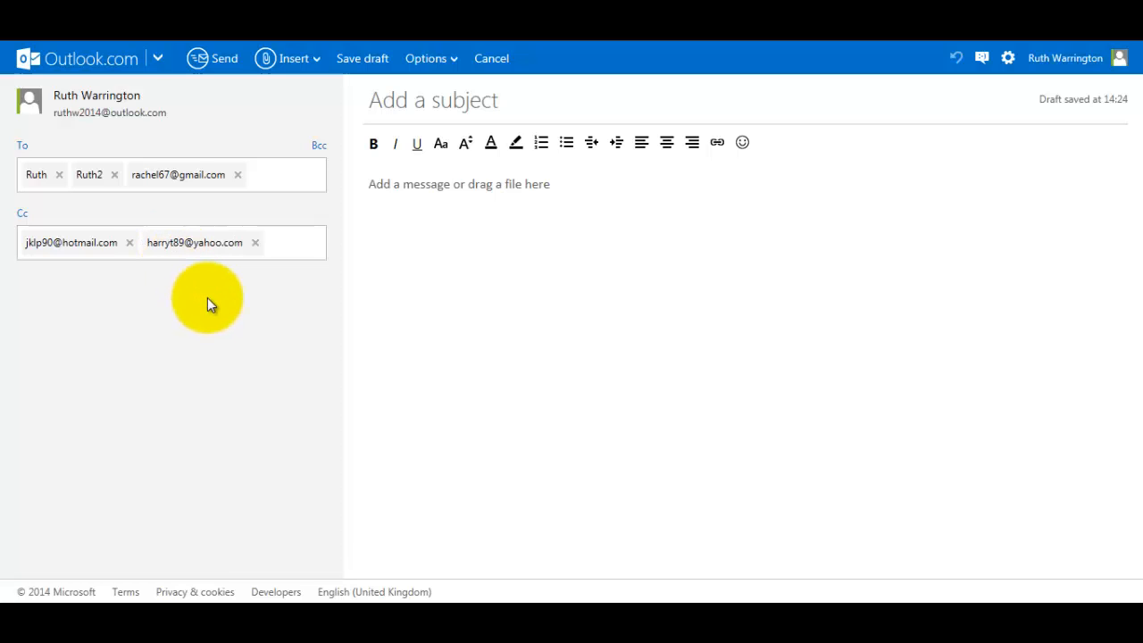
Step: Give the email the subject 'hello' and the body 'invite to an event'
click(433, 99)
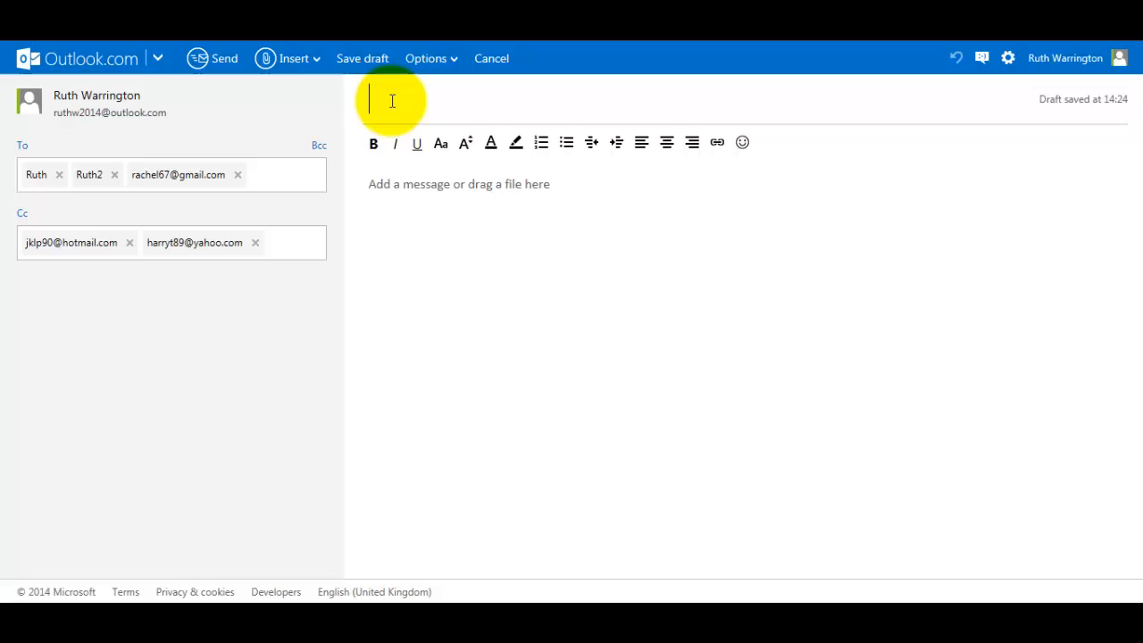
text(hello)
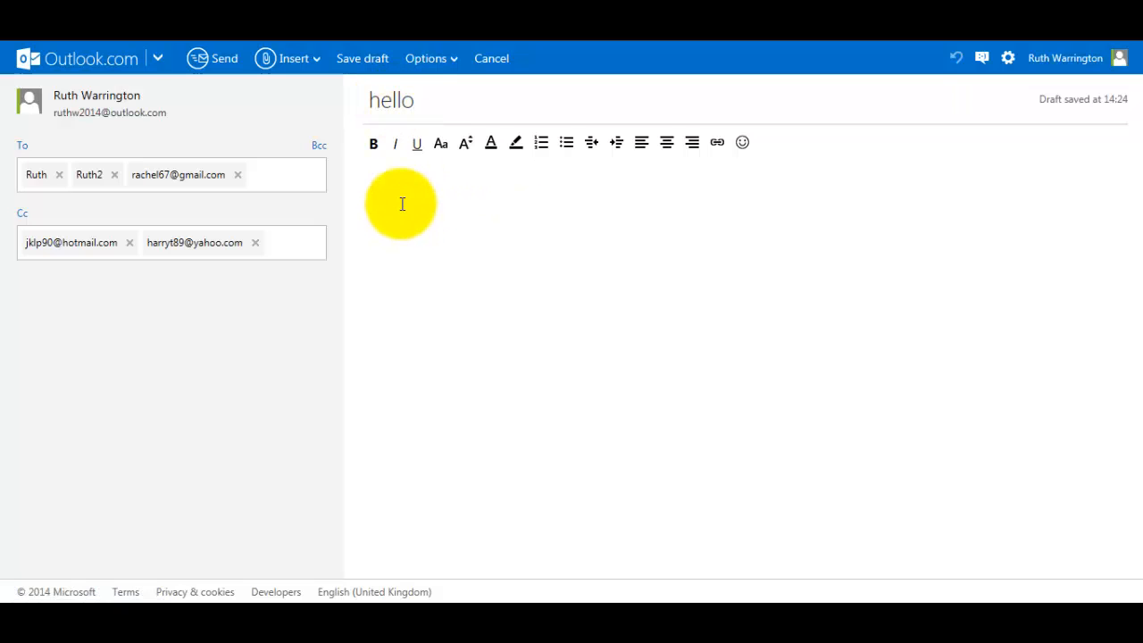
text(invit)
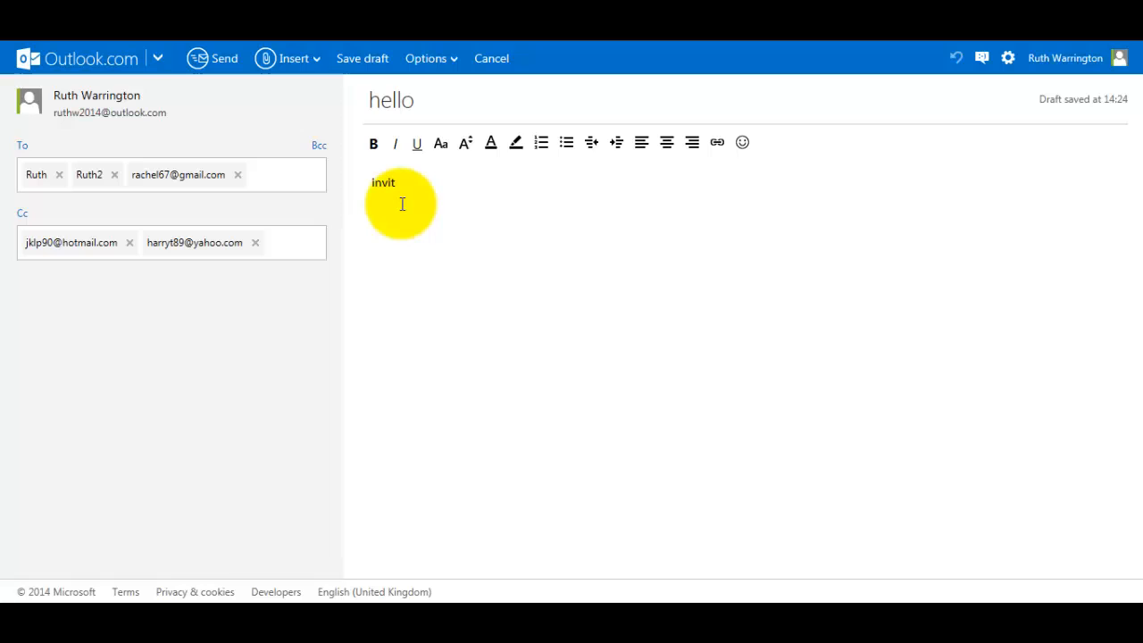
text(e to)
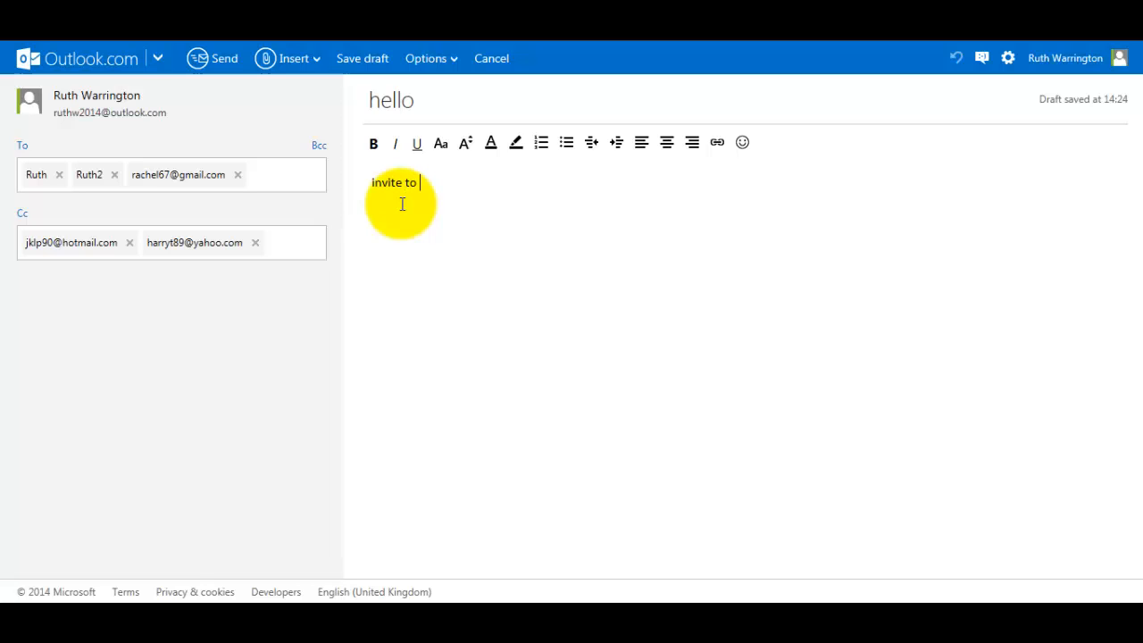
text(an event)
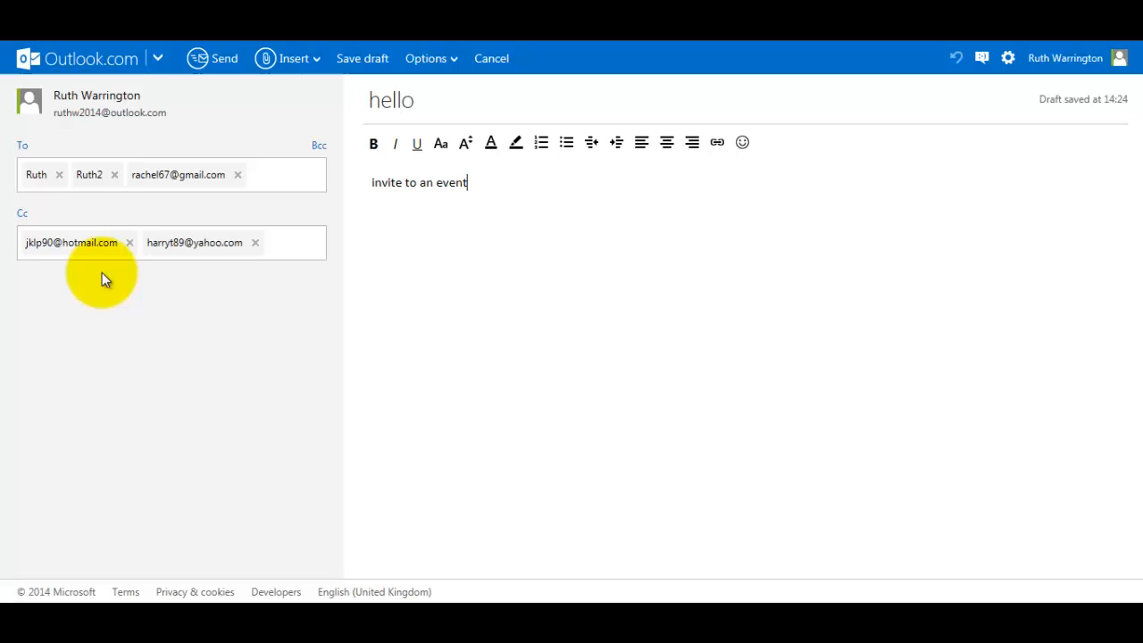
mouse_move(132, 284)
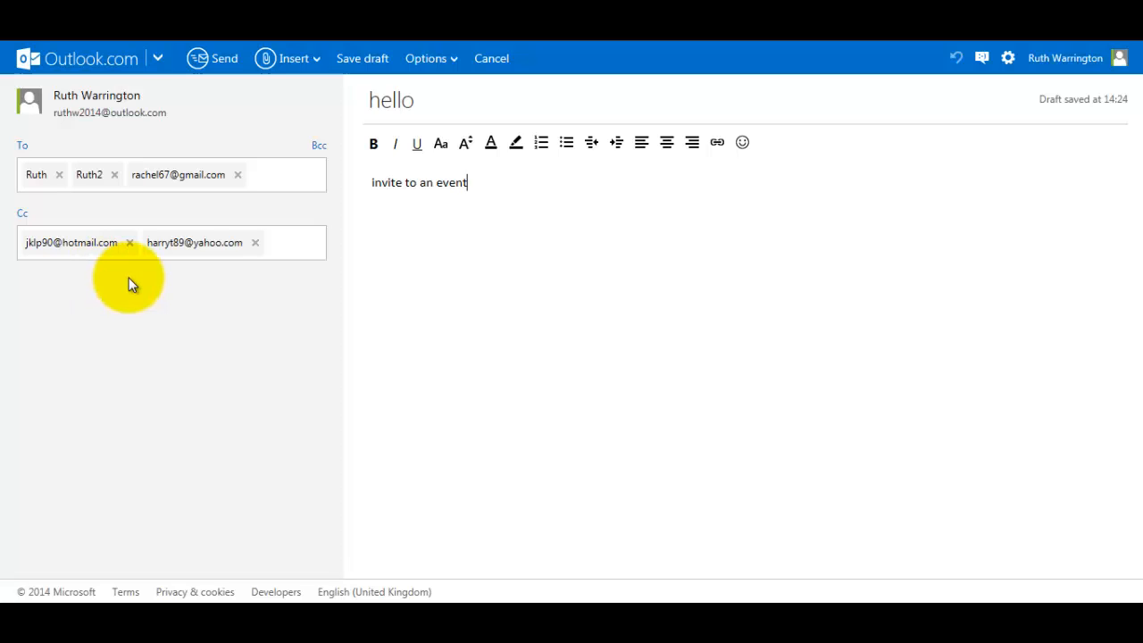
mouse_move(159, 286)
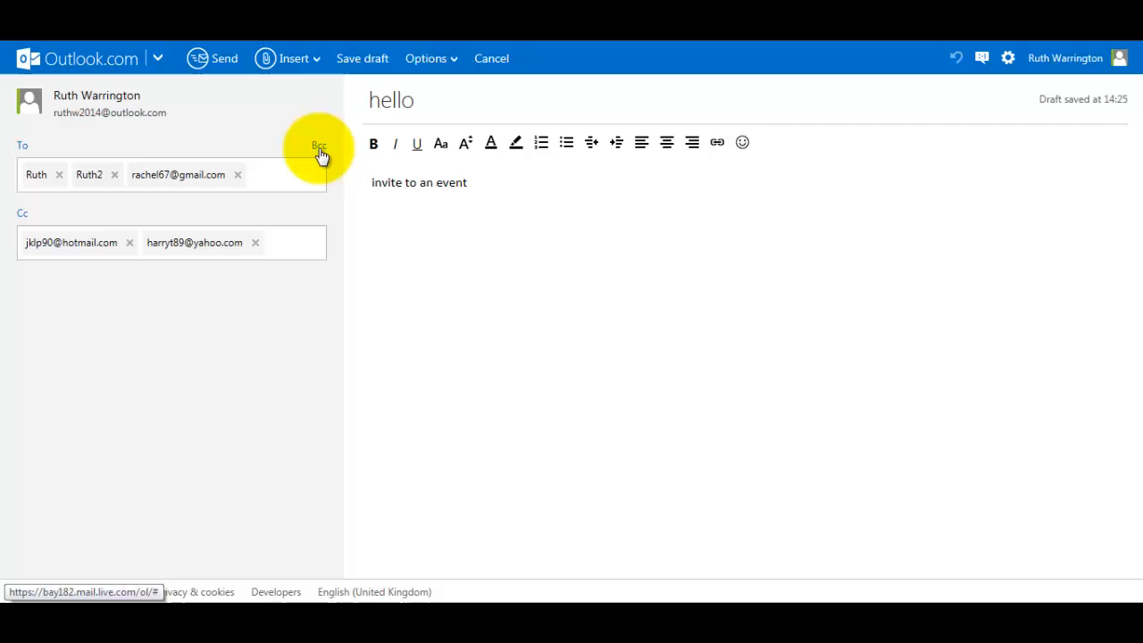
click(319, 146)
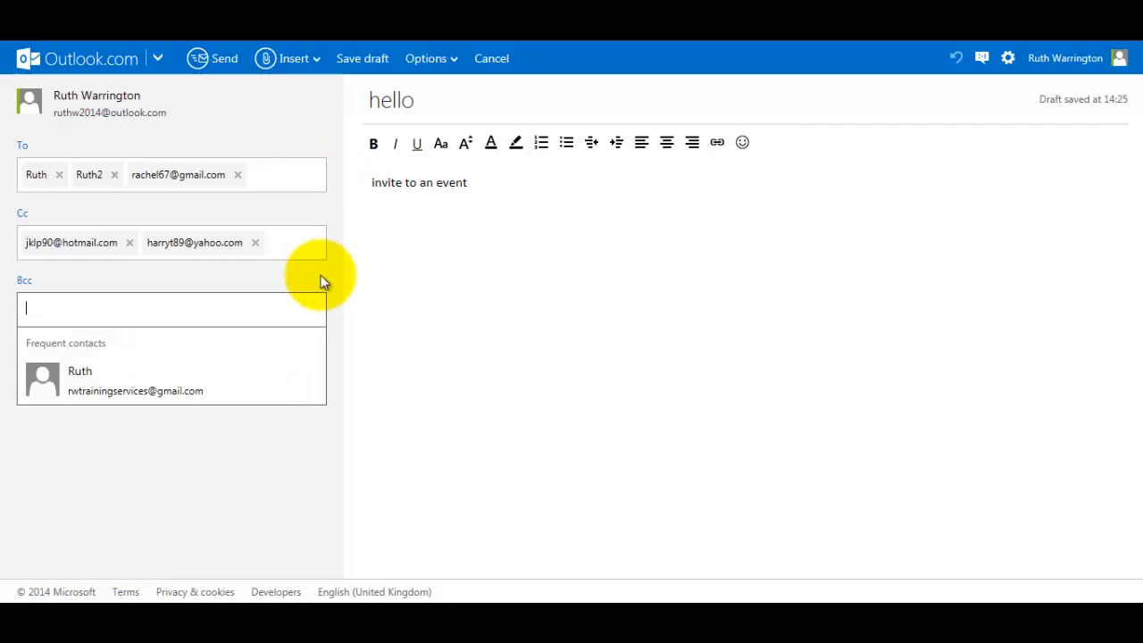
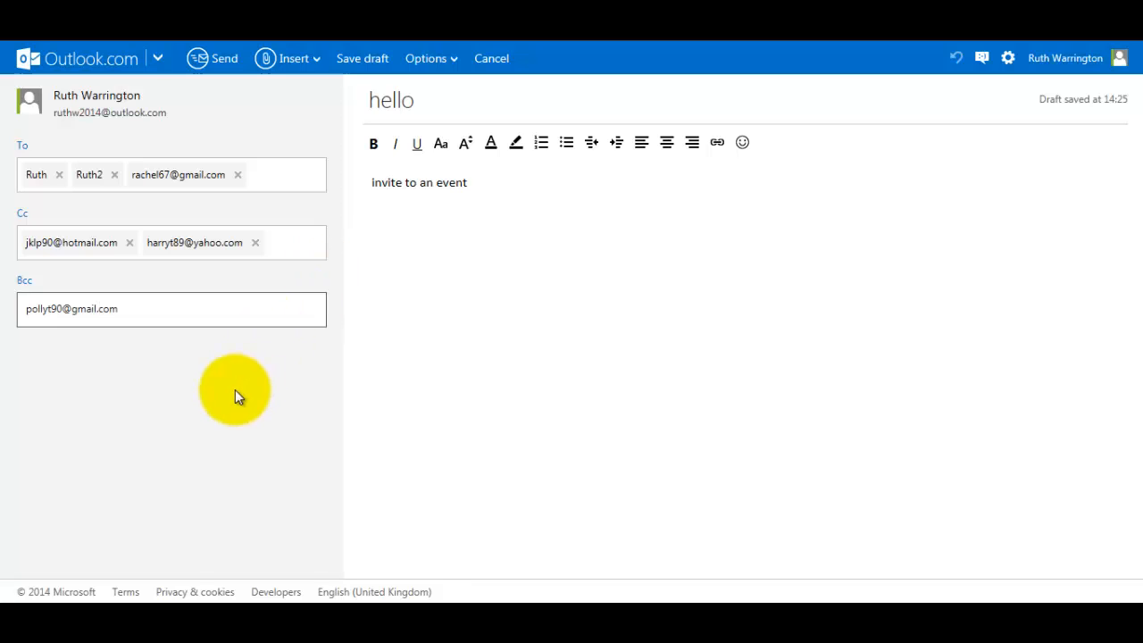
click(223, 309)
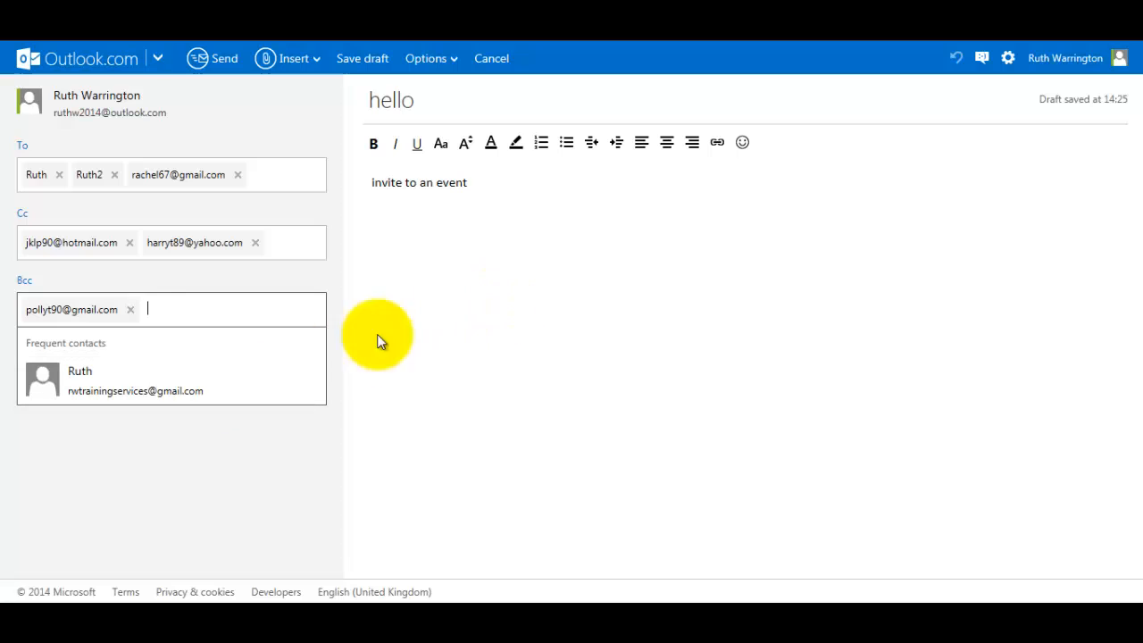
mouse_move(282, 286)
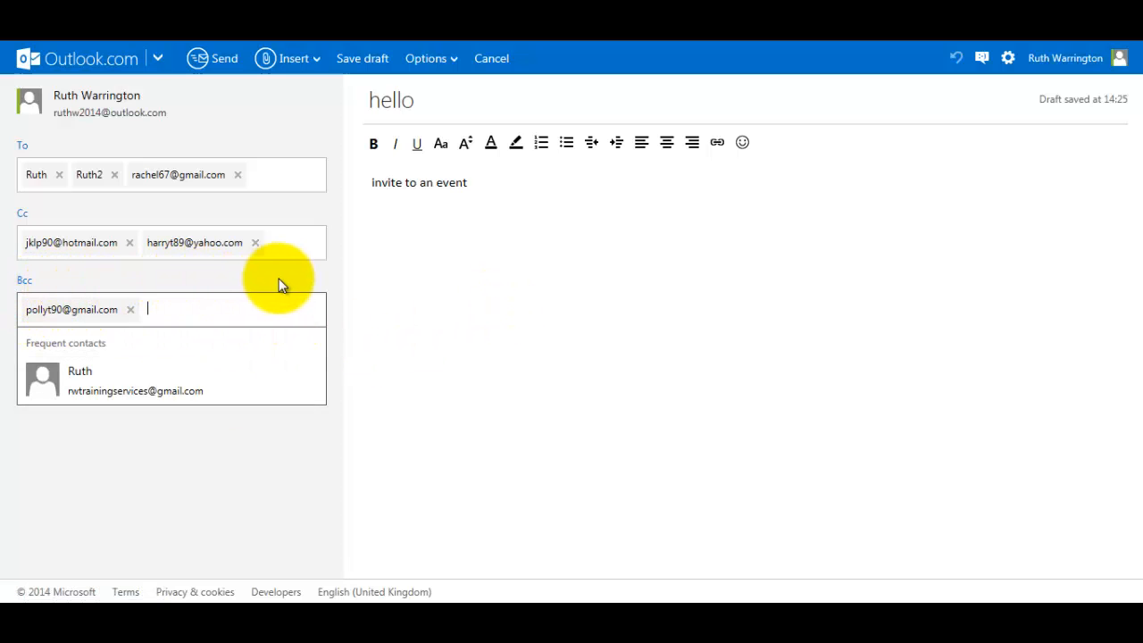
mouse_move(295, 288)
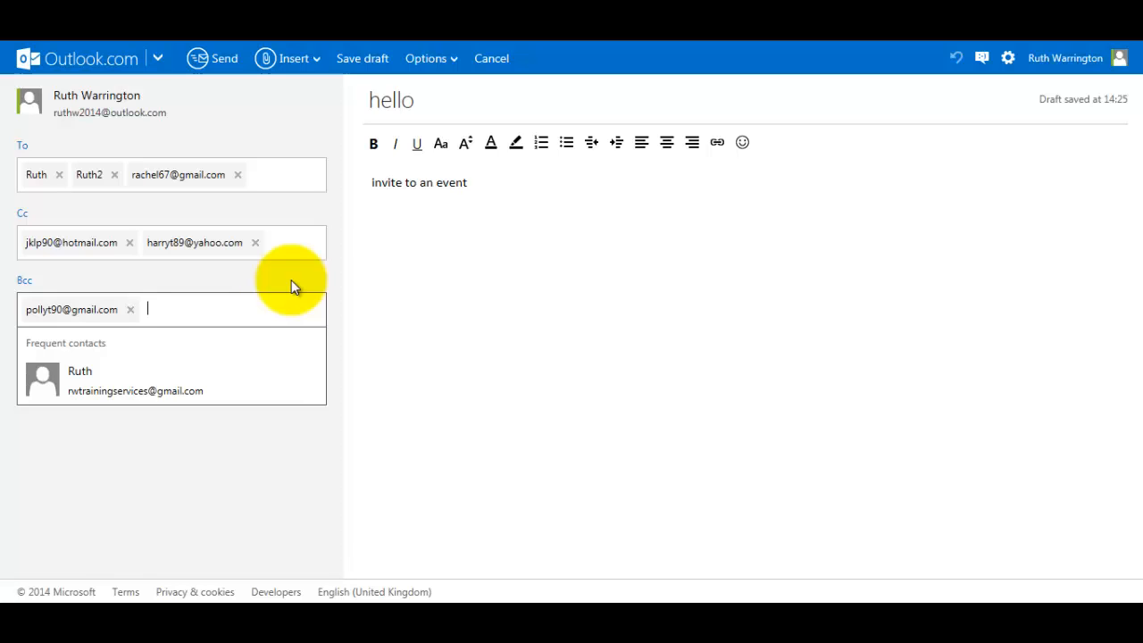
mouse_move(371, 306)
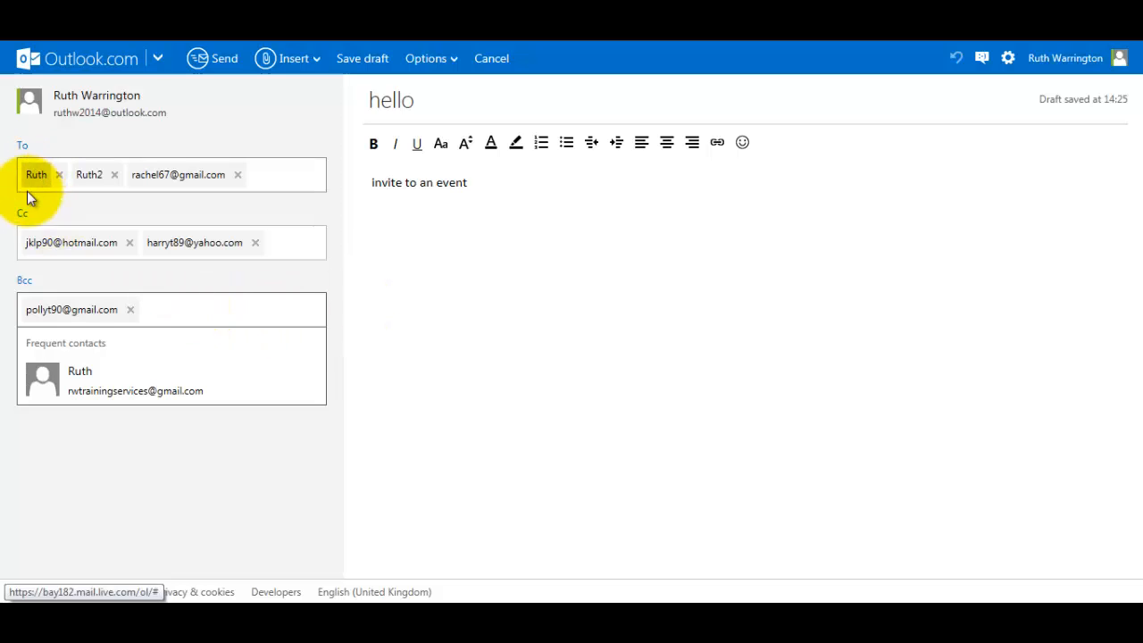
mouse_move(62, 140)
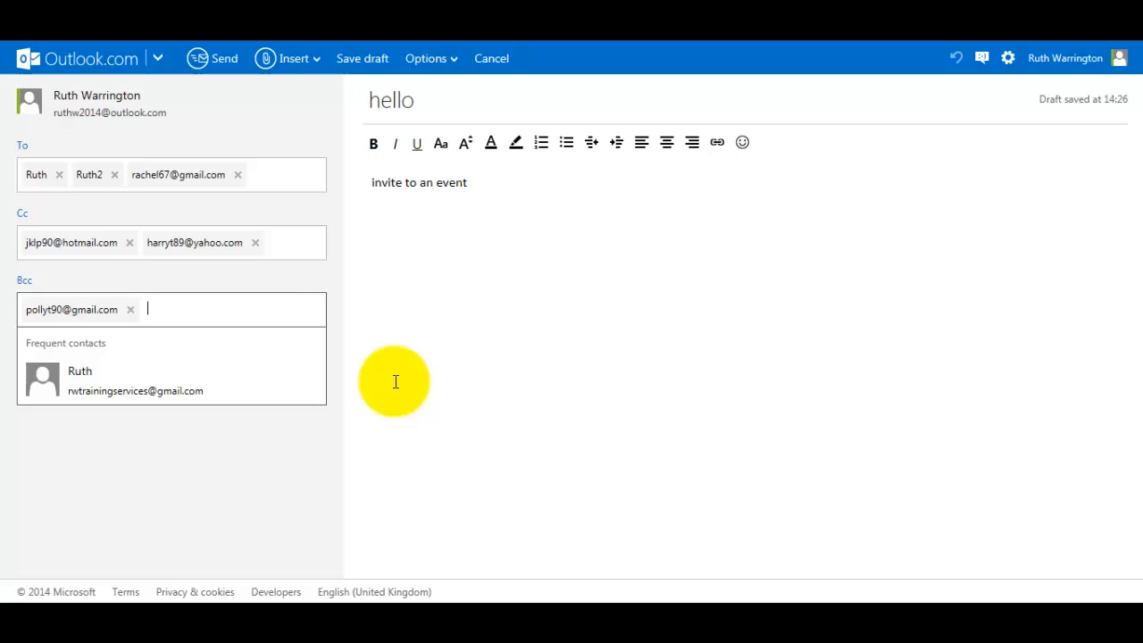
Step: Remove the Cc, Bcc and gmail recipients, leaving only Ruth and Ruth2
click(129, 309)
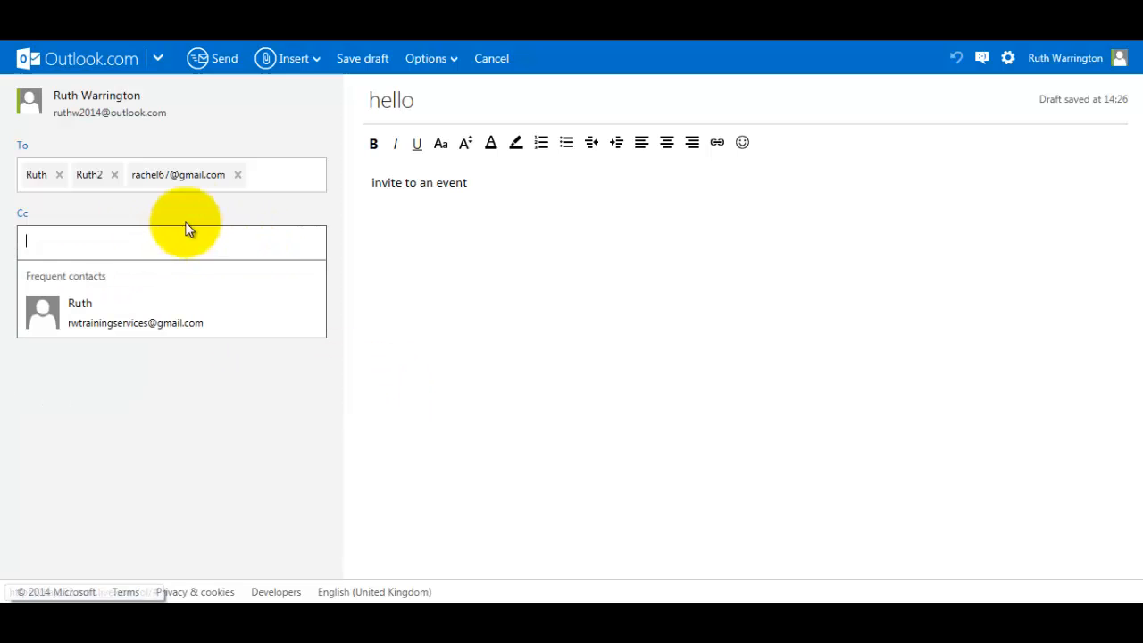
click(238, 174)
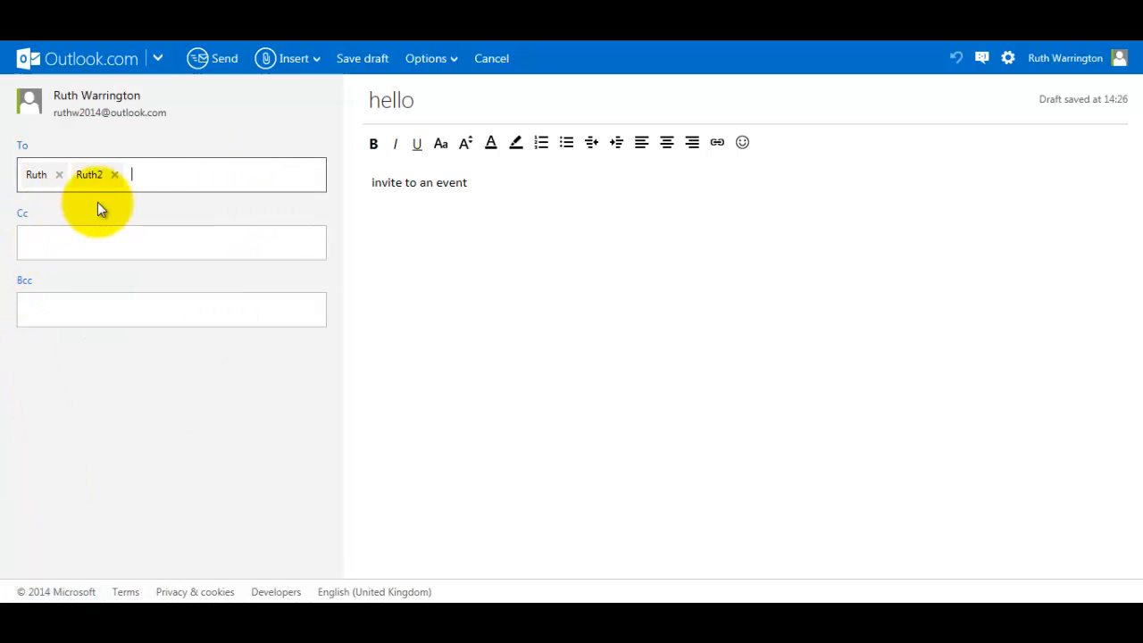
mouse_move(130, 197)
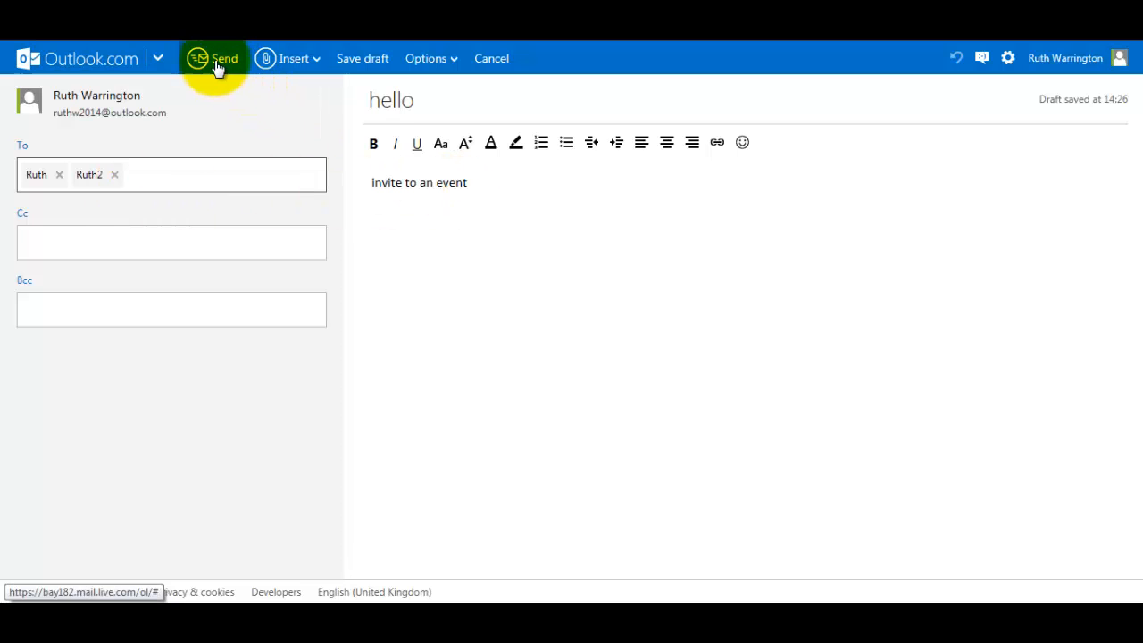
Step: Send the hello email and go to the Sent folder
click(214, 58)
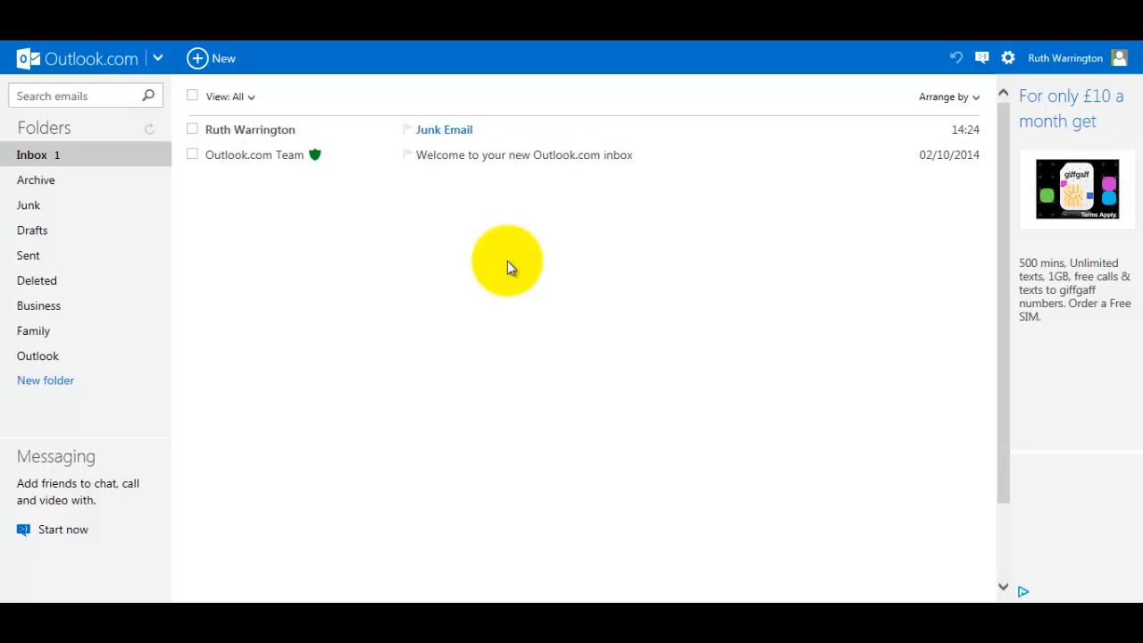
click(28, 256)
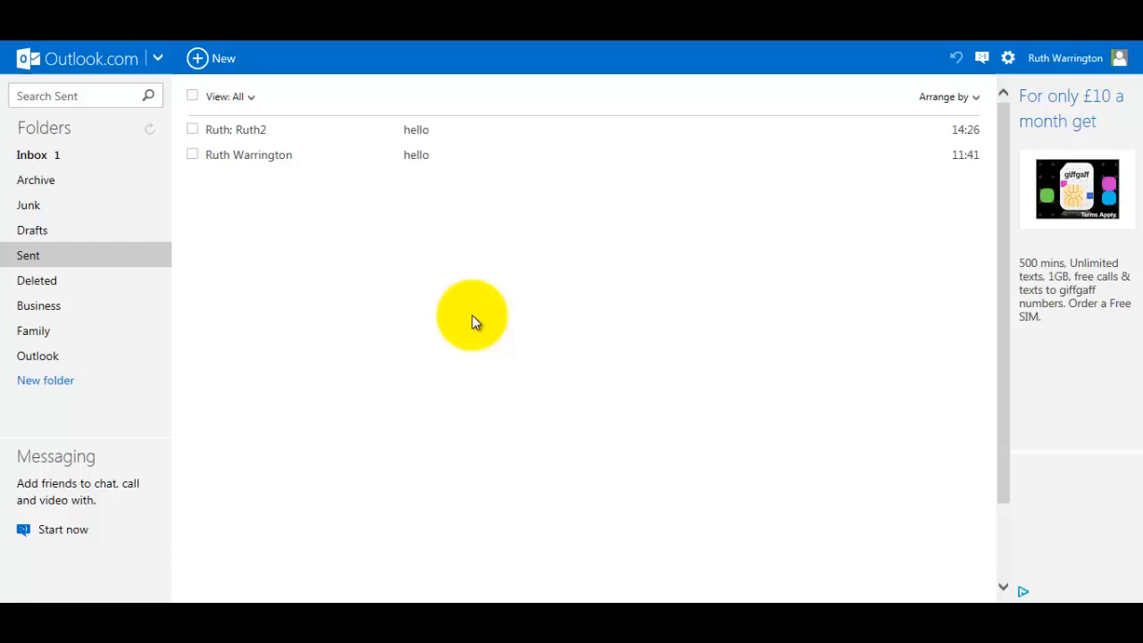
mouse_move(286, 155)
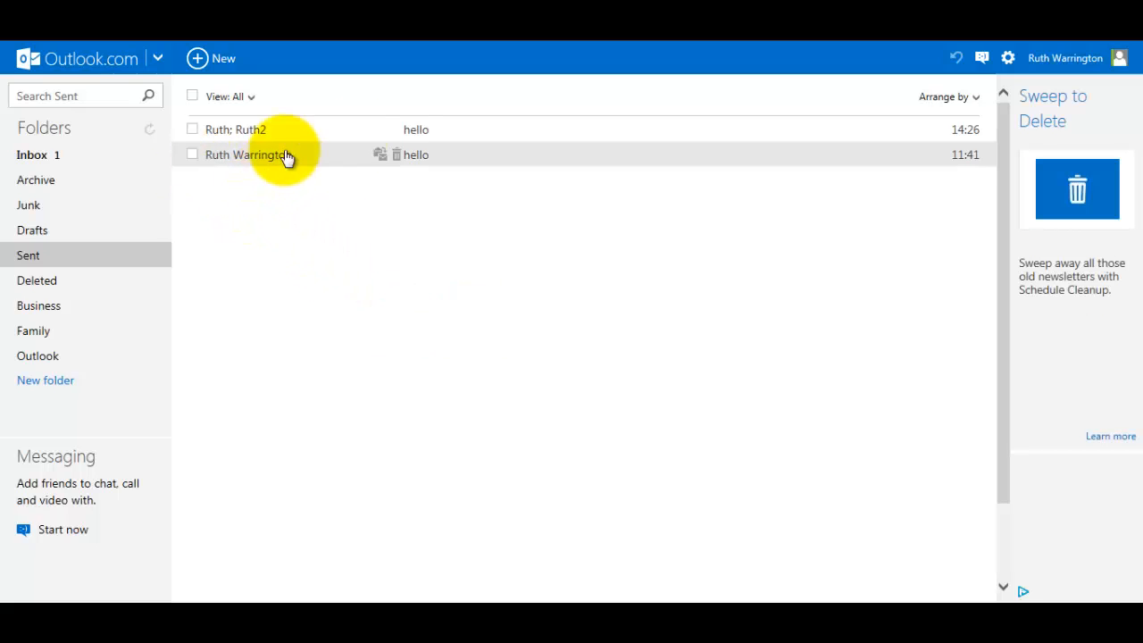
mouse_move(424, 131)
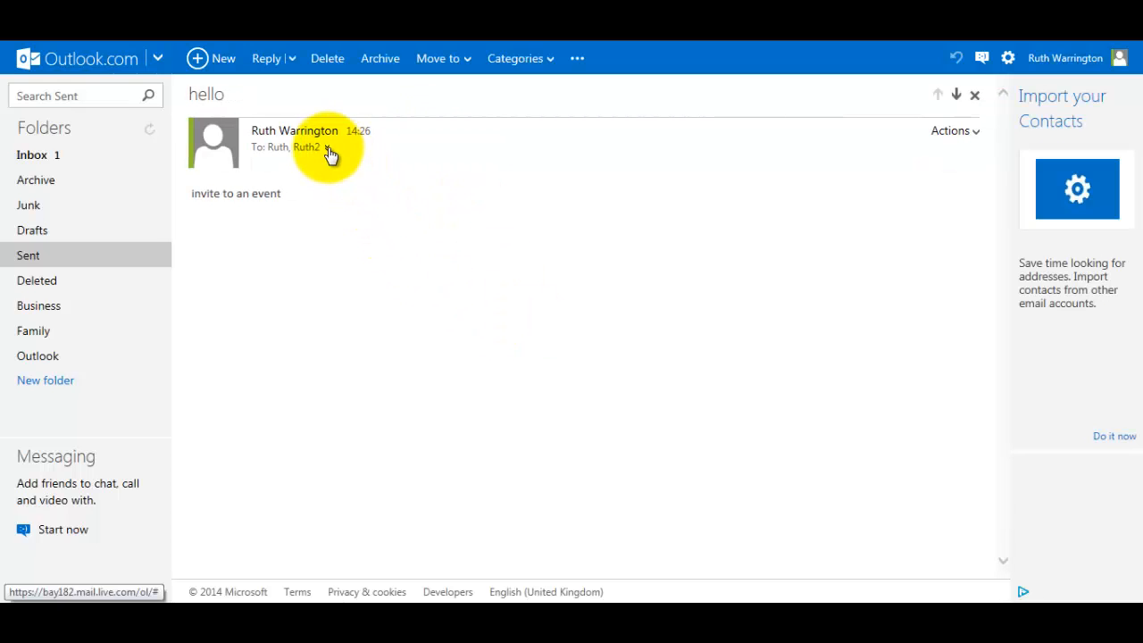
Step: Expand the sent hello email's header to show sender, send time and recipient addresses
click(331, 146)
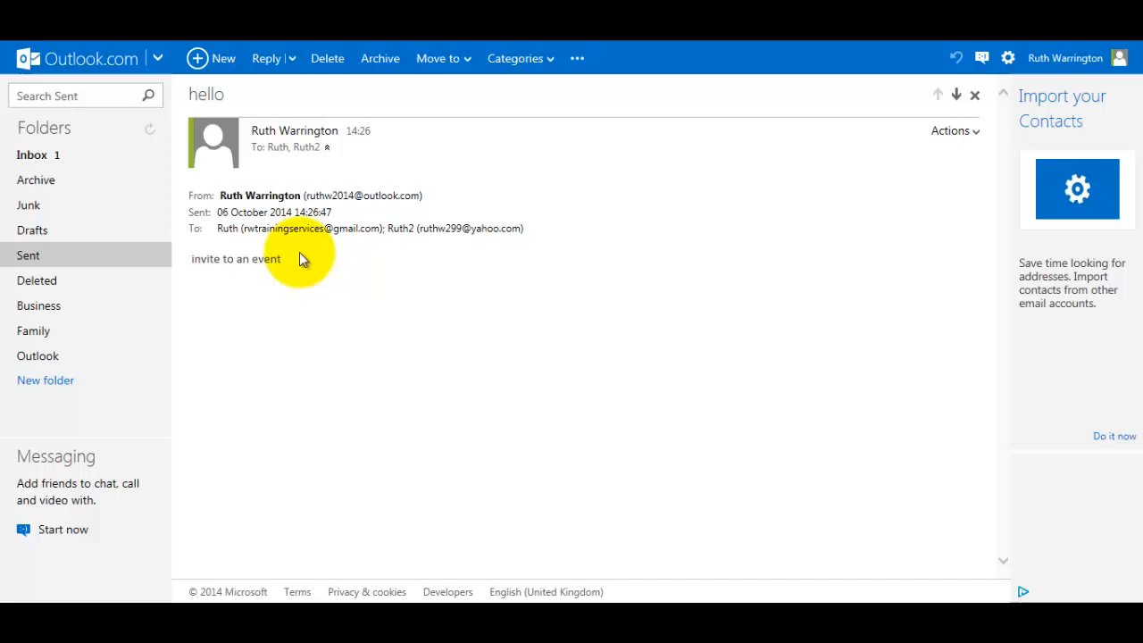
mouse_move(427, 204)
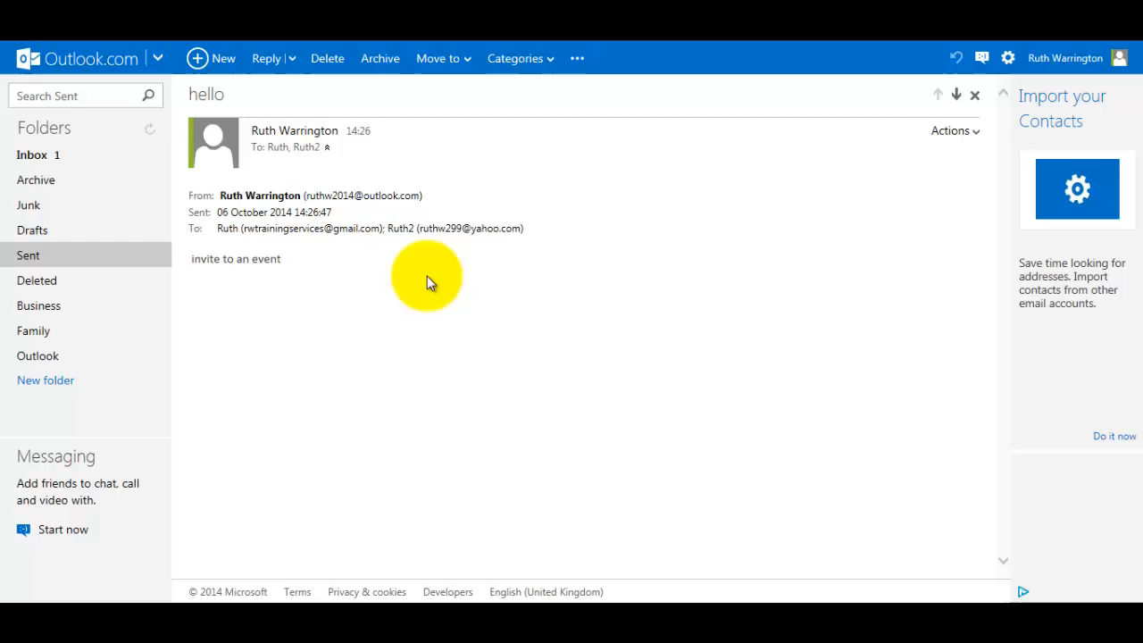
mouse_move(476, 317)
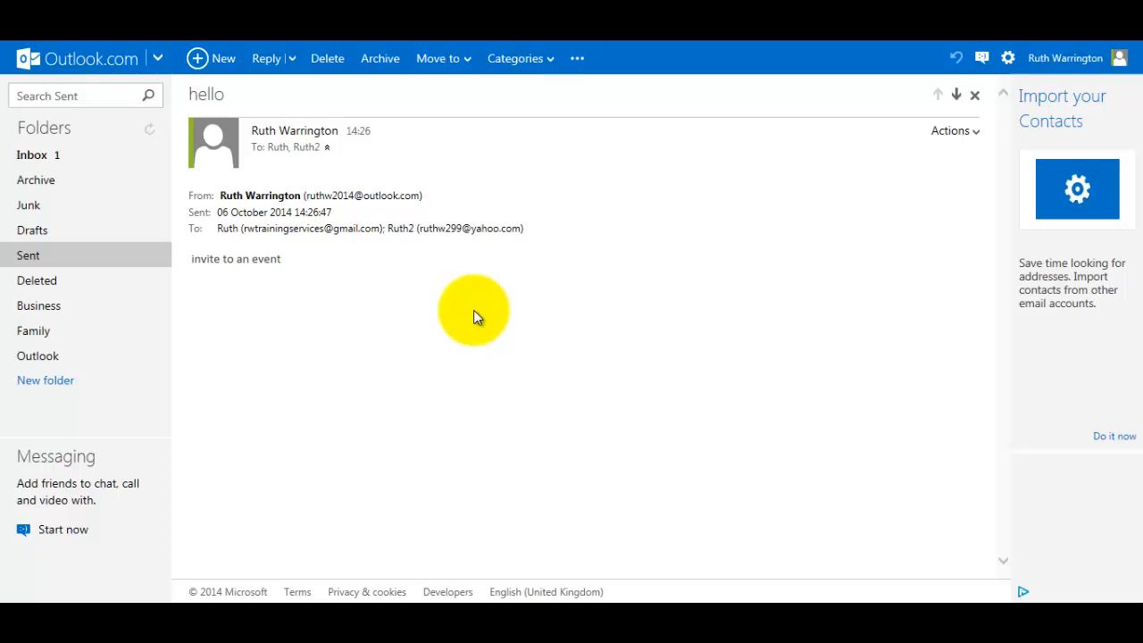
mouse_move(612, 321)
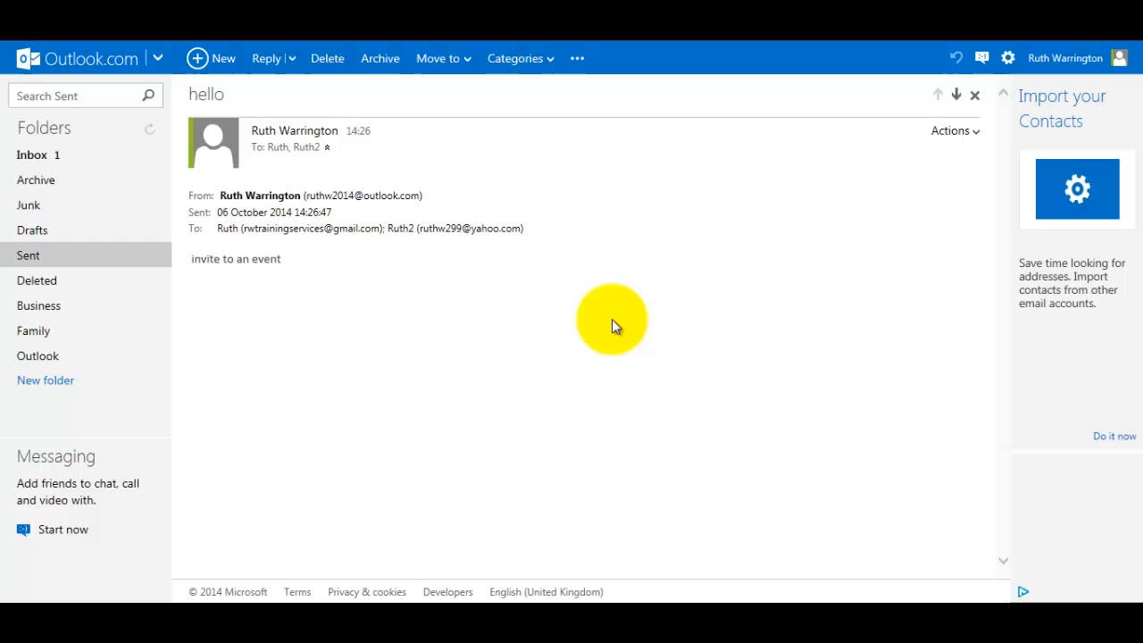
mouse_move(748, 302)
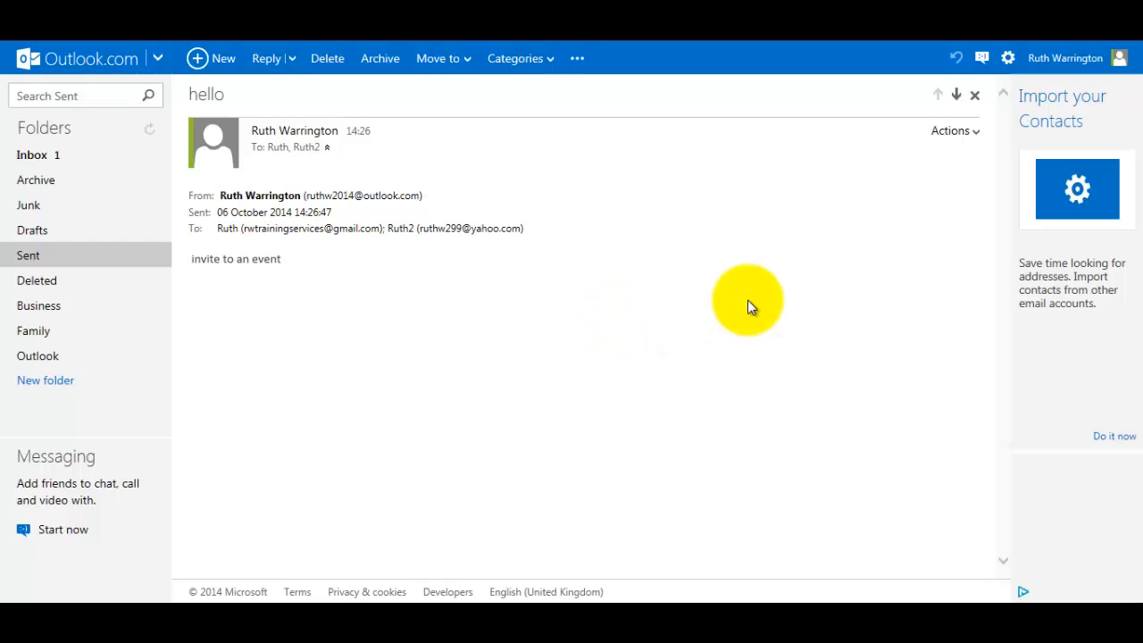